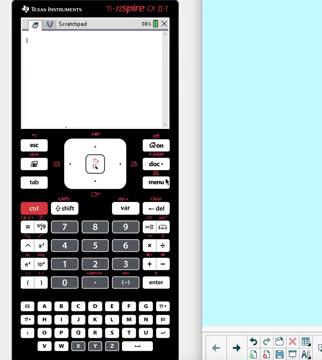
click(75, 237)
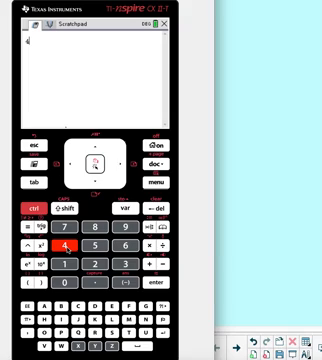